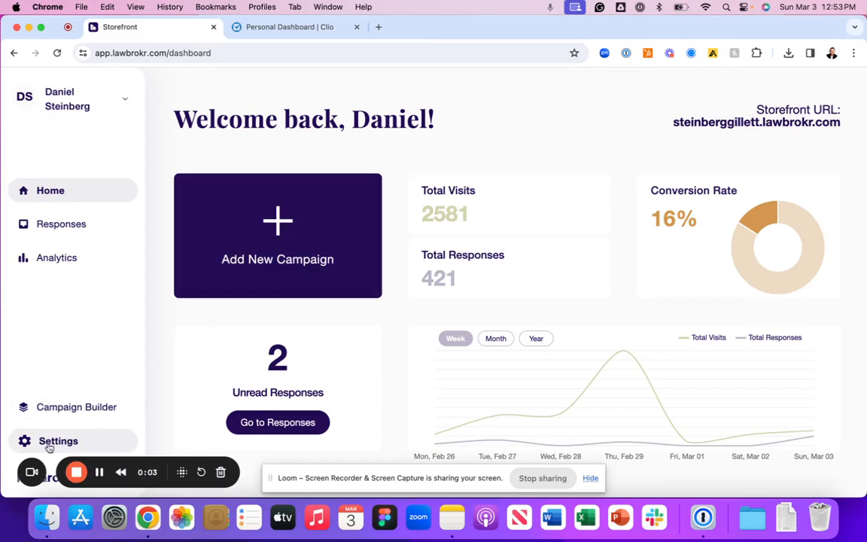
Step: Show the firm's Integrations settings listing Clio Grow, Clio Manage, HubSpot and Lawmatics
left_click(58, 441)
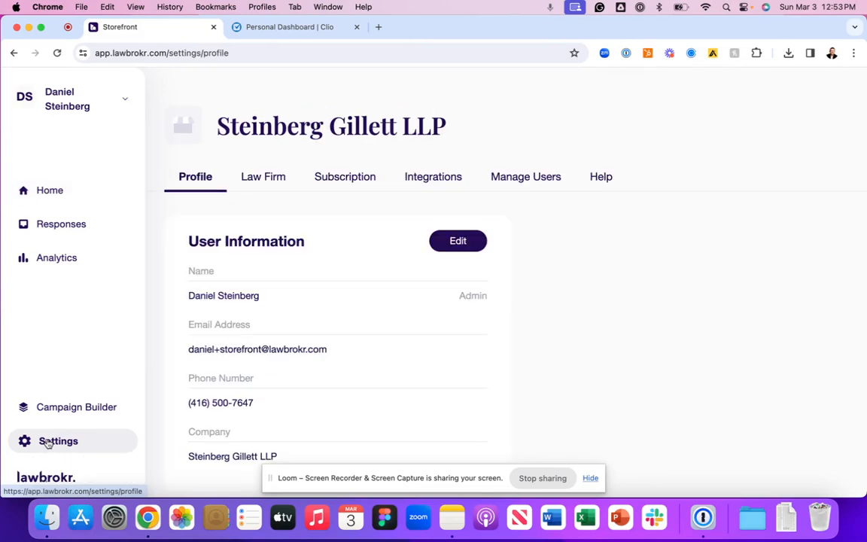
mouse_move(66, 436)
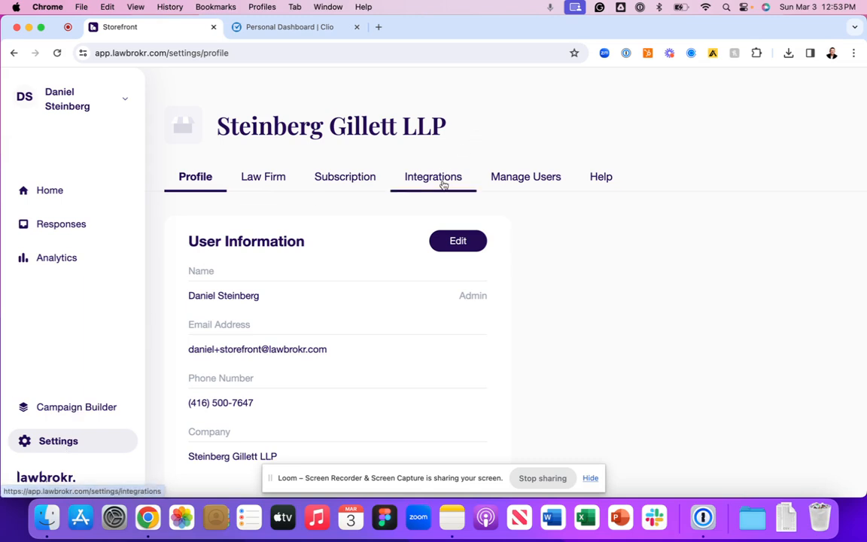
left_click(433, 176)
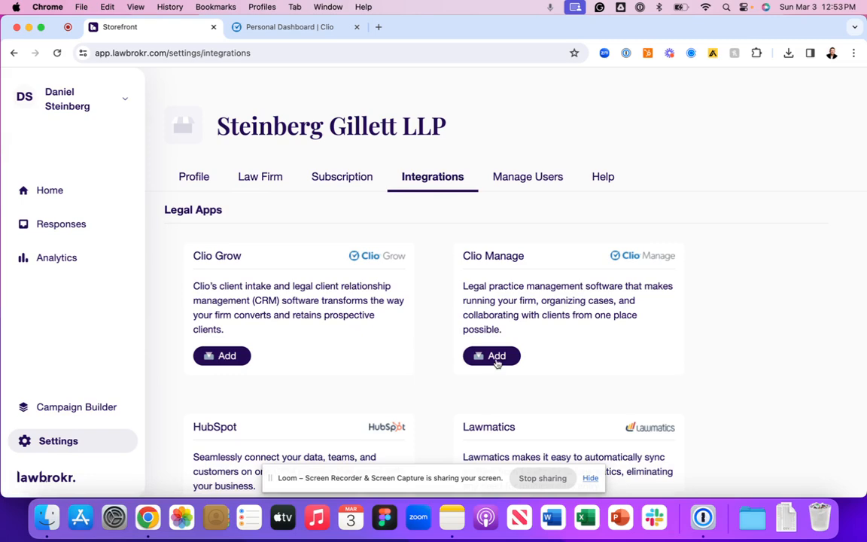
Step: Connect Clio Manage by granting Lawbrokr access, then view the Family storefront page
left_click(491, 355)
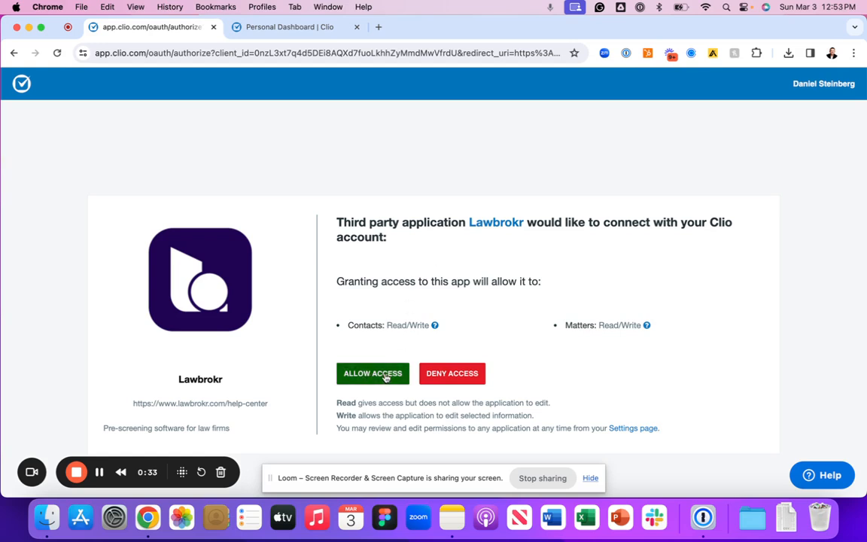
left_click(373, 374)
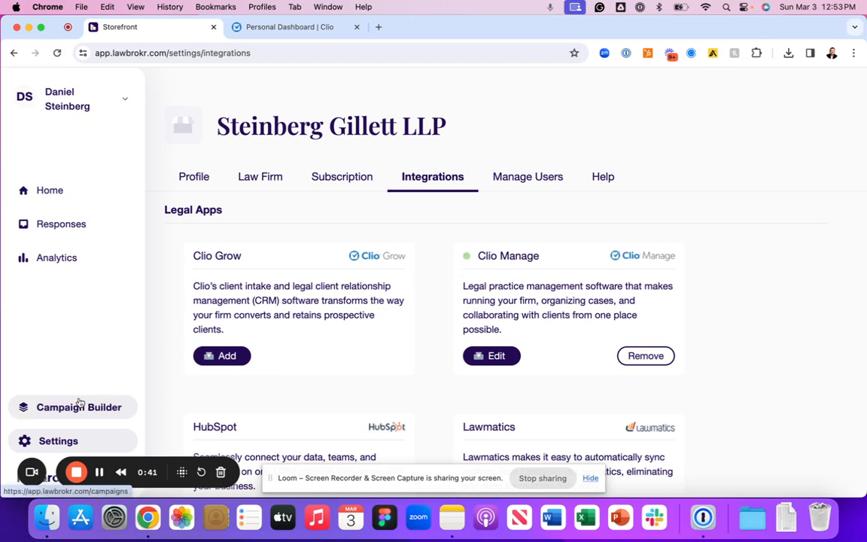
left_click(78, 406)
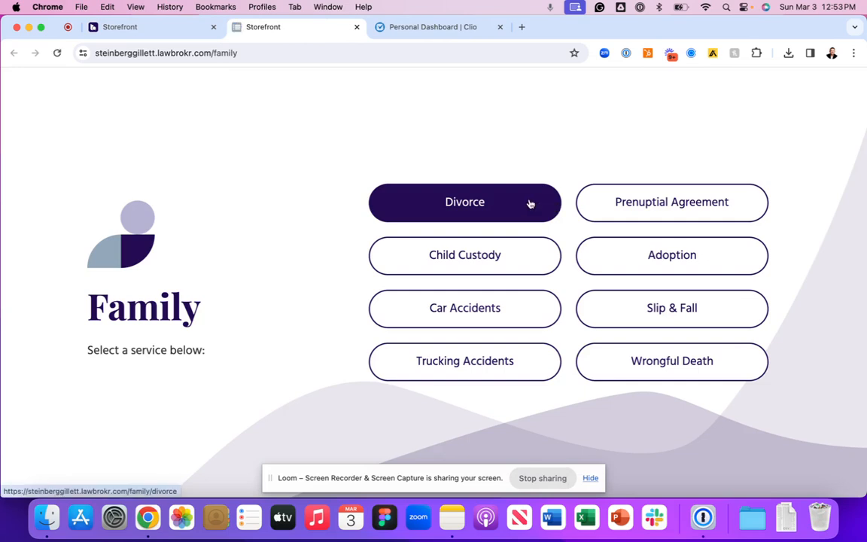
left_click(465, 202)
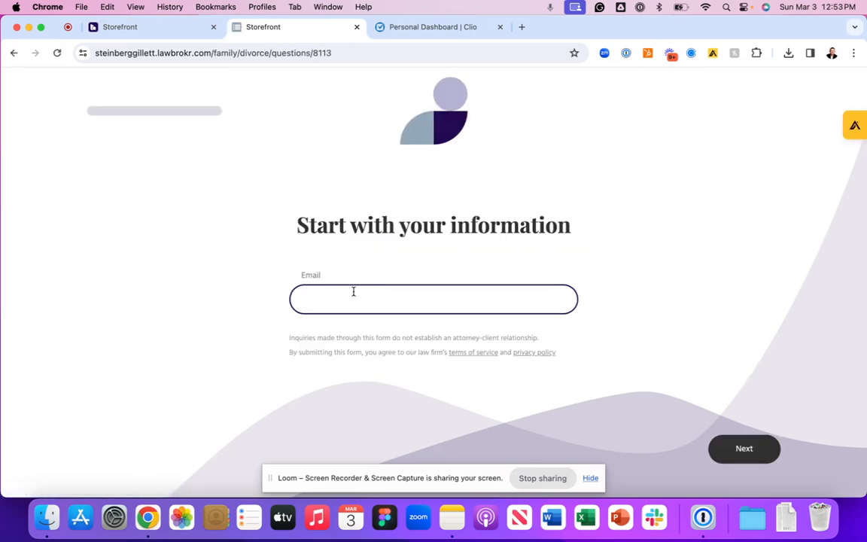
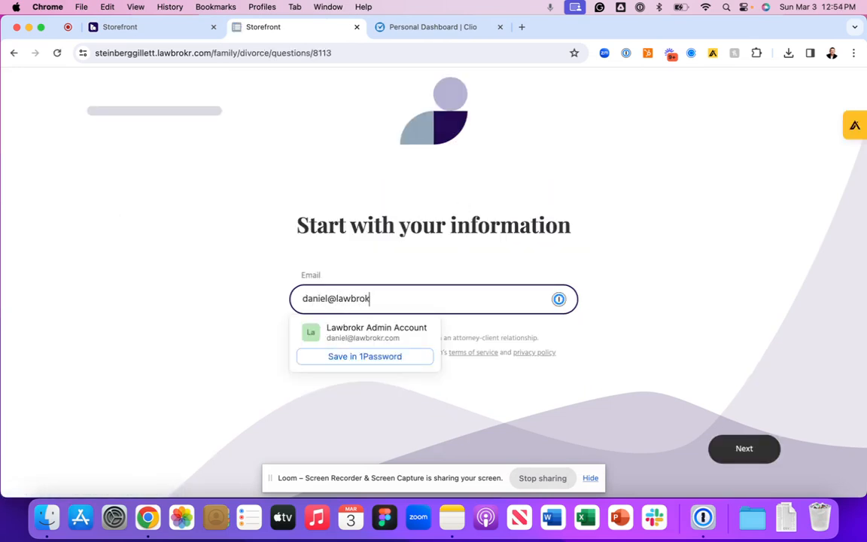
left_click(744, 448)
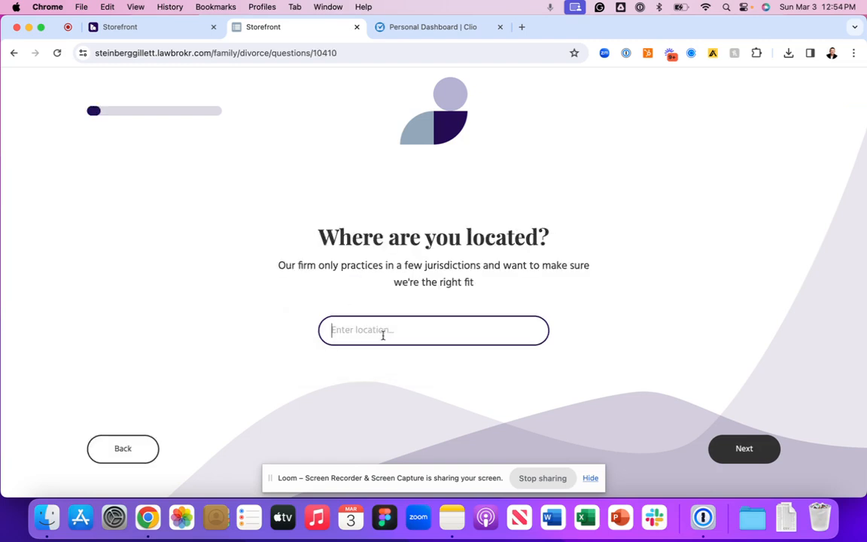
type("Toronto, ON, Canada")
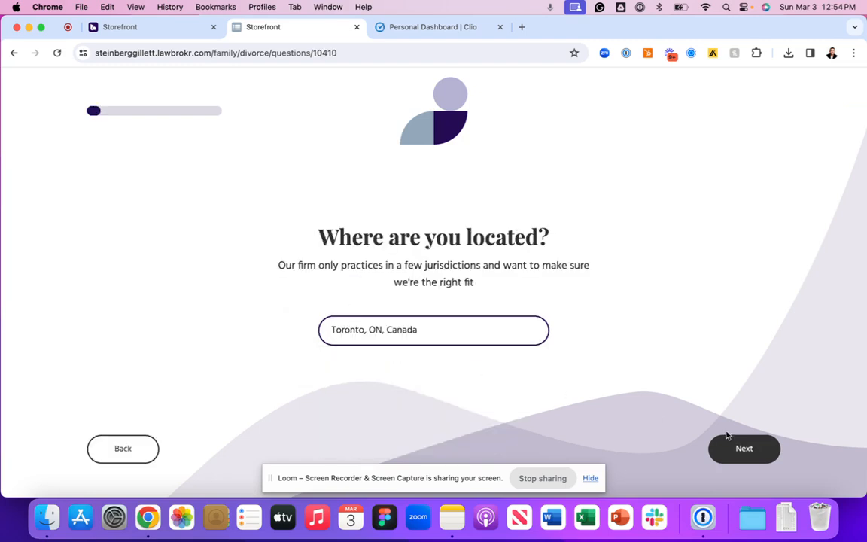
left_click(743, 448)
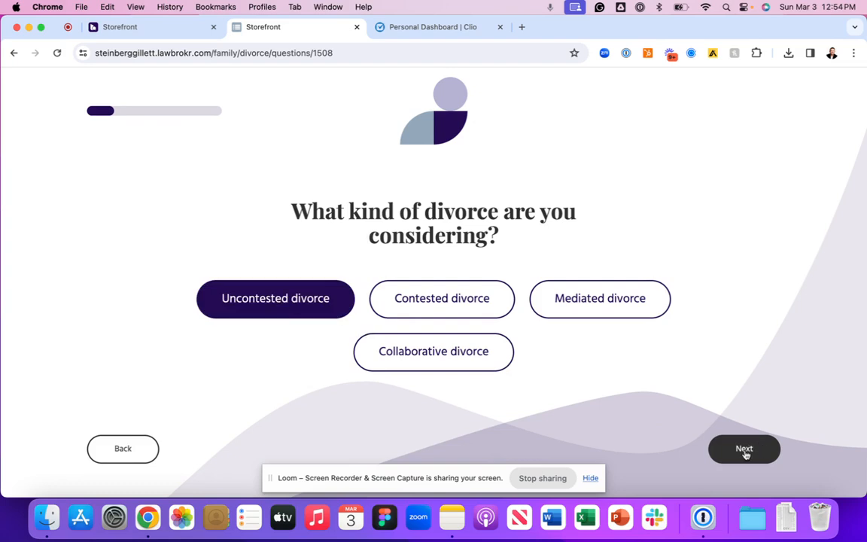
left_click(744, 449)
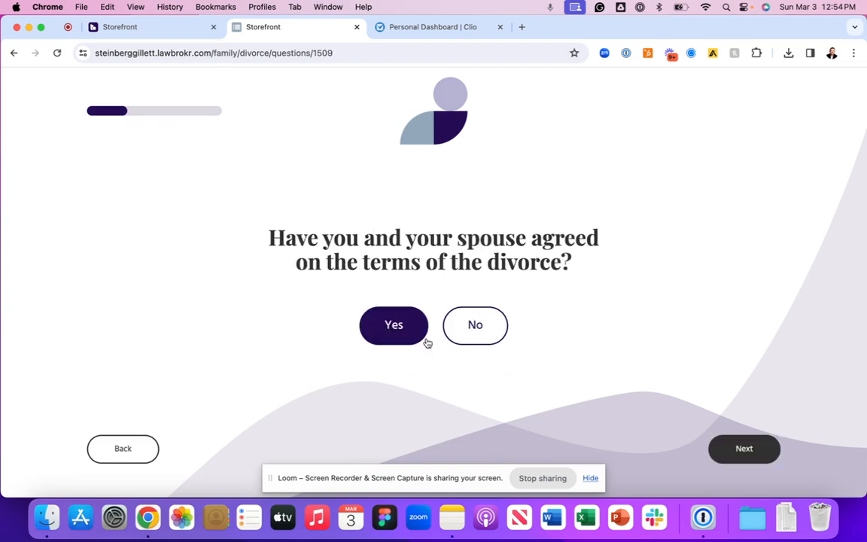
Step: Answer terms agreed, marriage length, two children and yes to custody or support issues
left_click(393, 324)
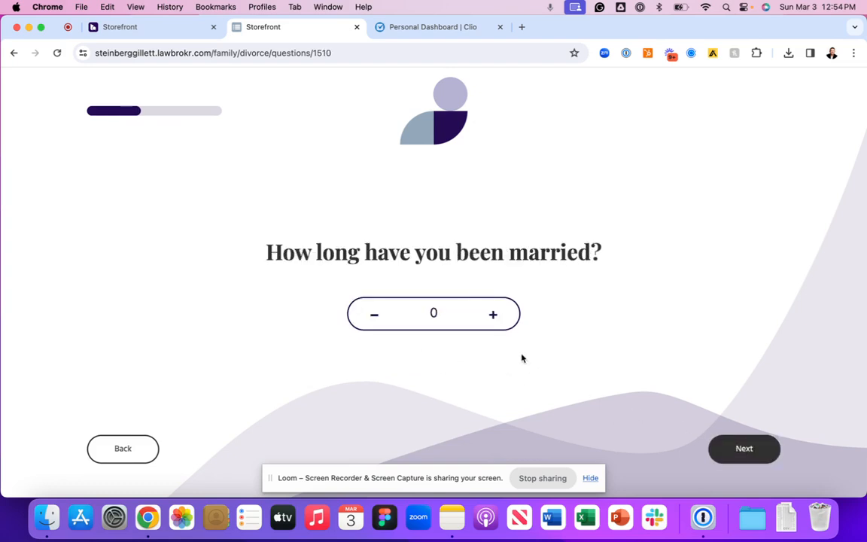
left_click(744, 448)
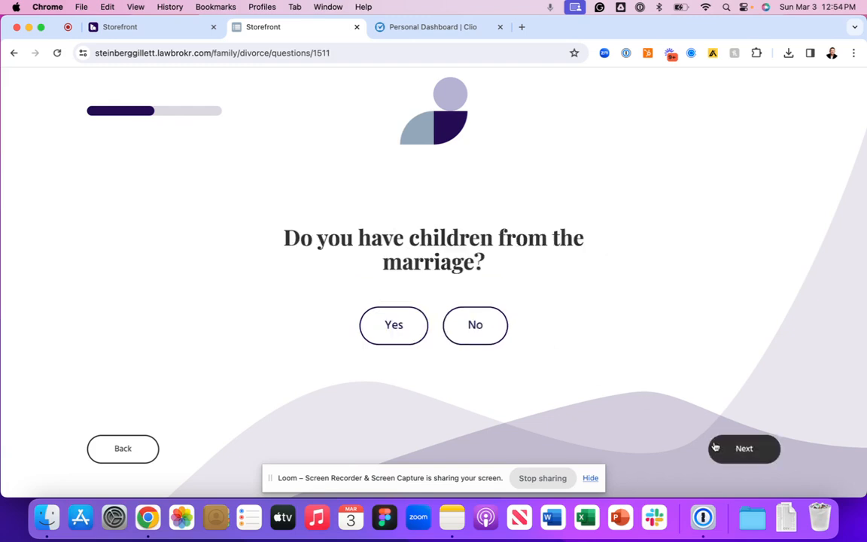
left_click(393, 324)
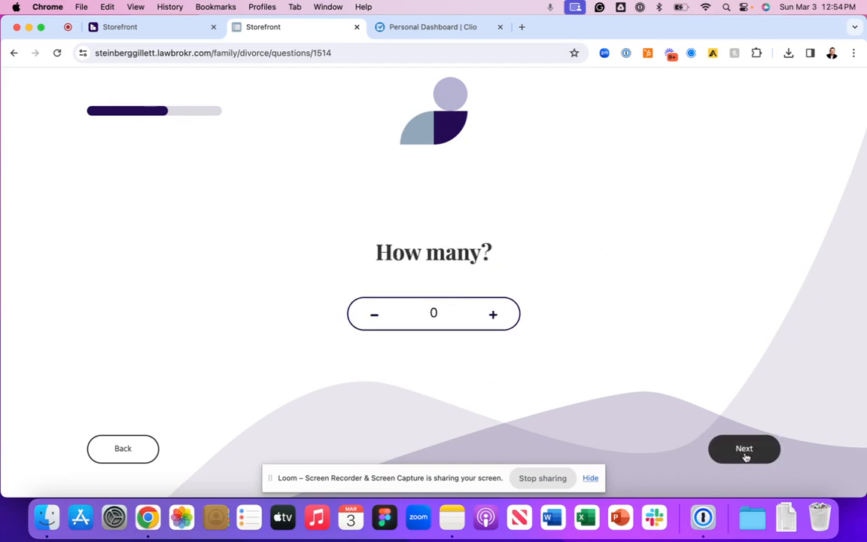
left_click(493, 314)
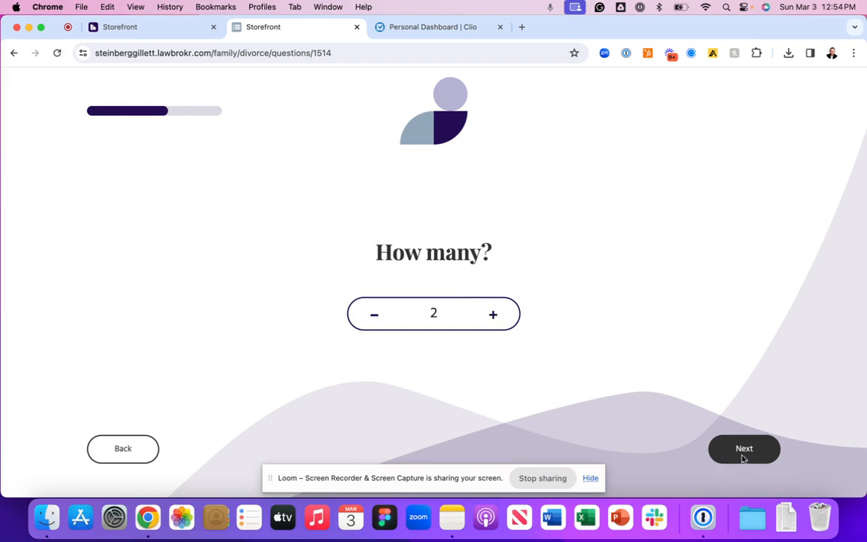
left_click(743, 449)
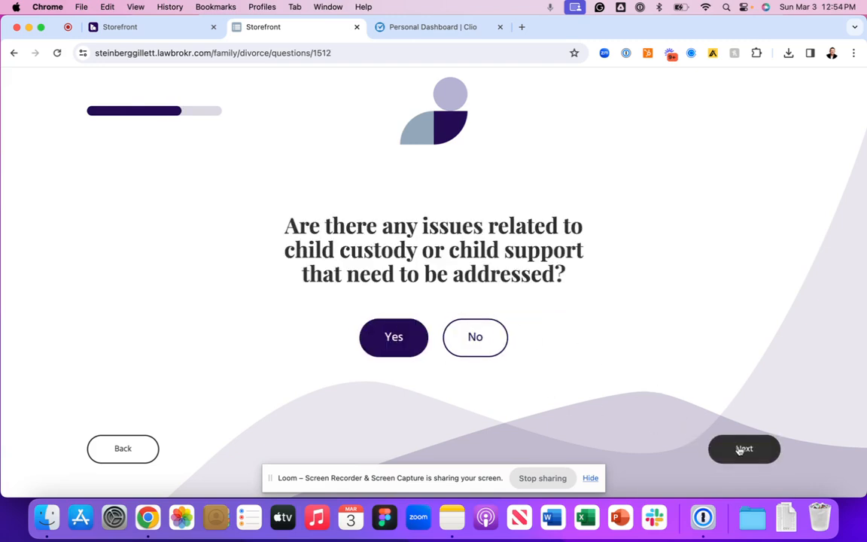
left_click(744, 449)
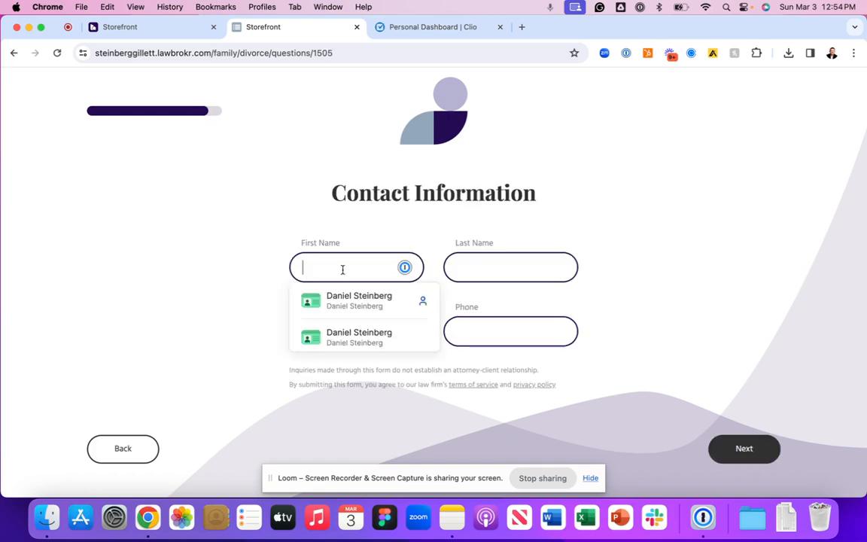
type("Test")
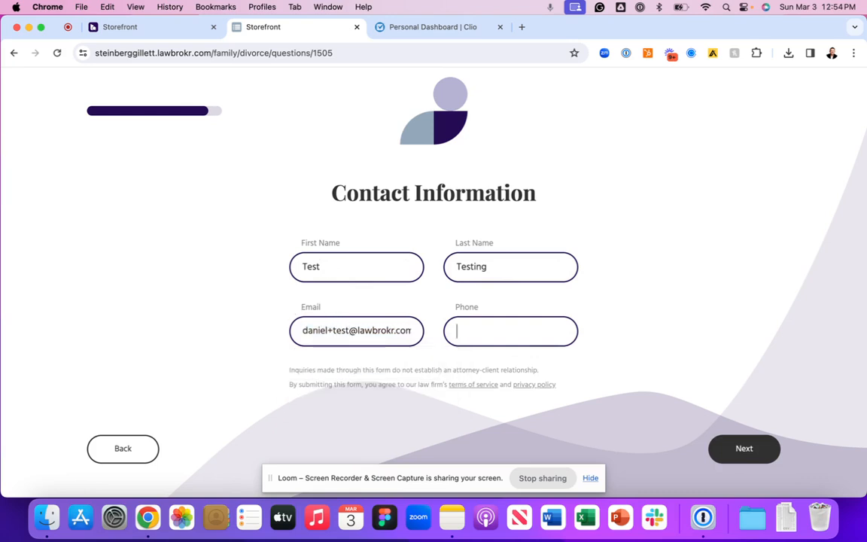
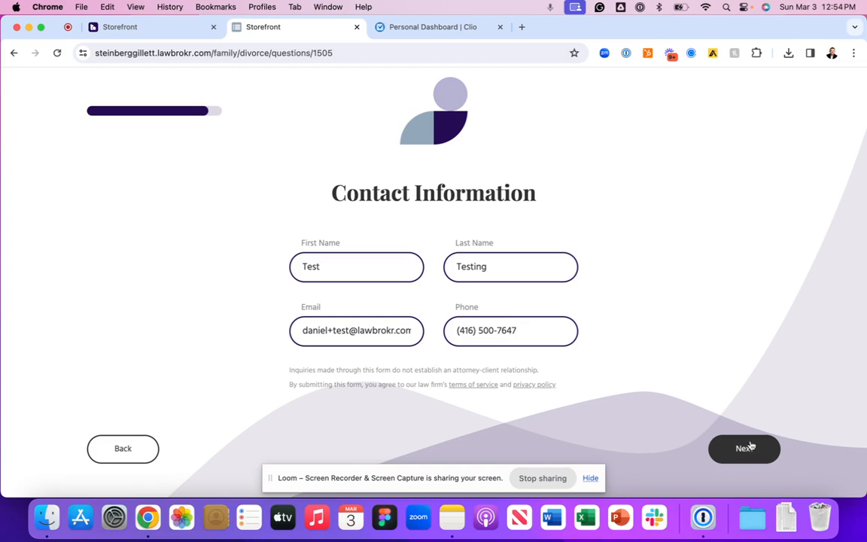
left_click(744, 448)
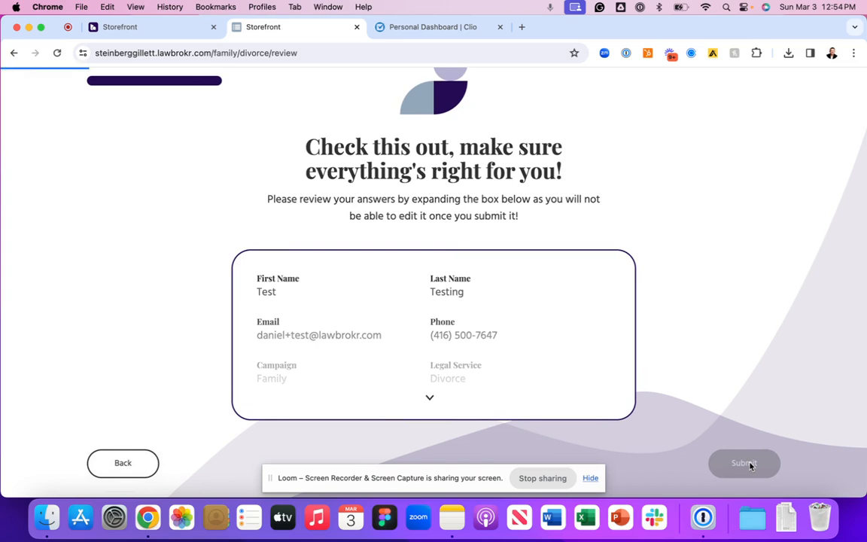
mouse_move(737, 432)
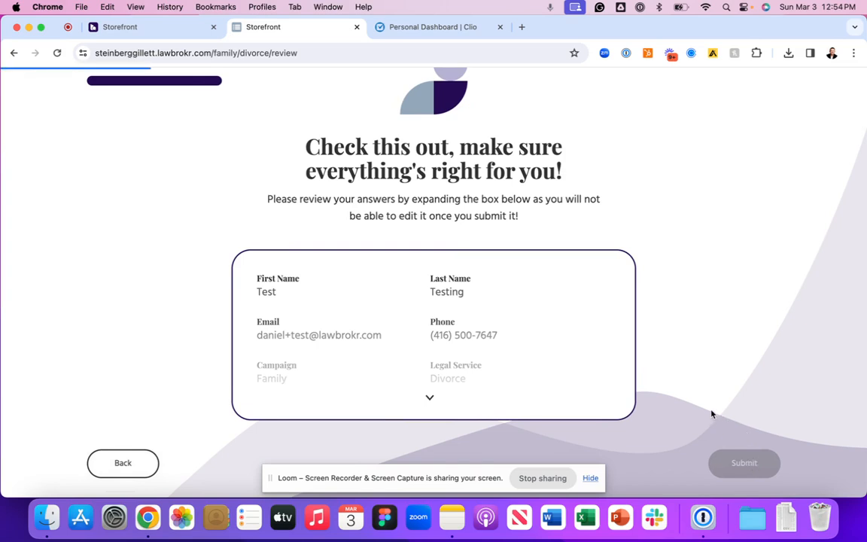
left_click(433, 26)
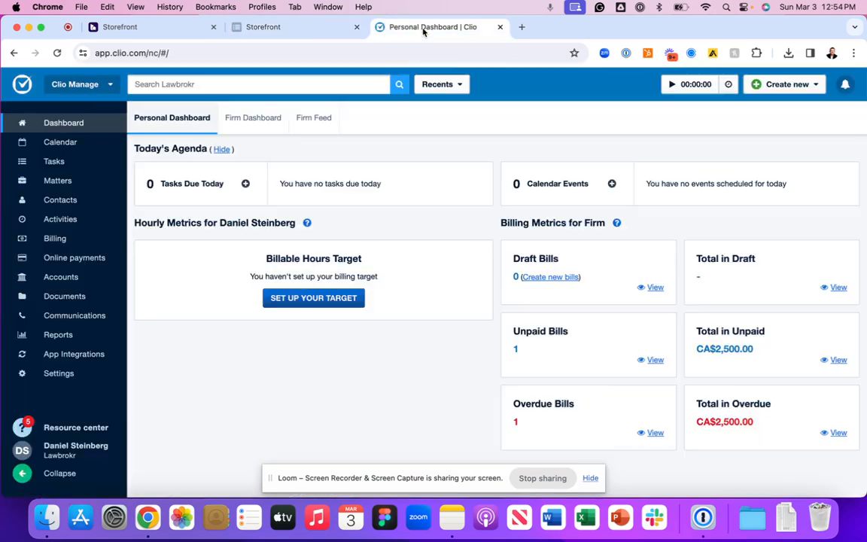
Step: Find and view the new Test Testing contact record in Clio's contacts list
left_click(60, 199)
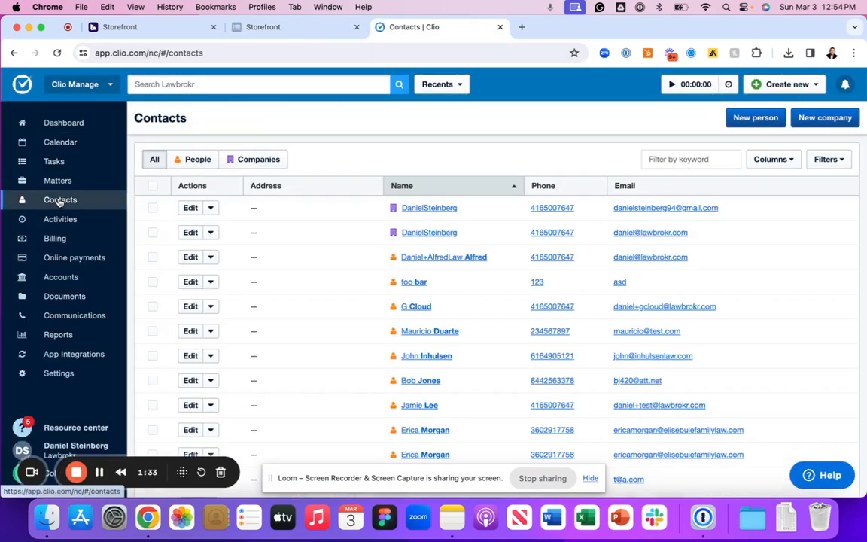
scroll("down", 3)
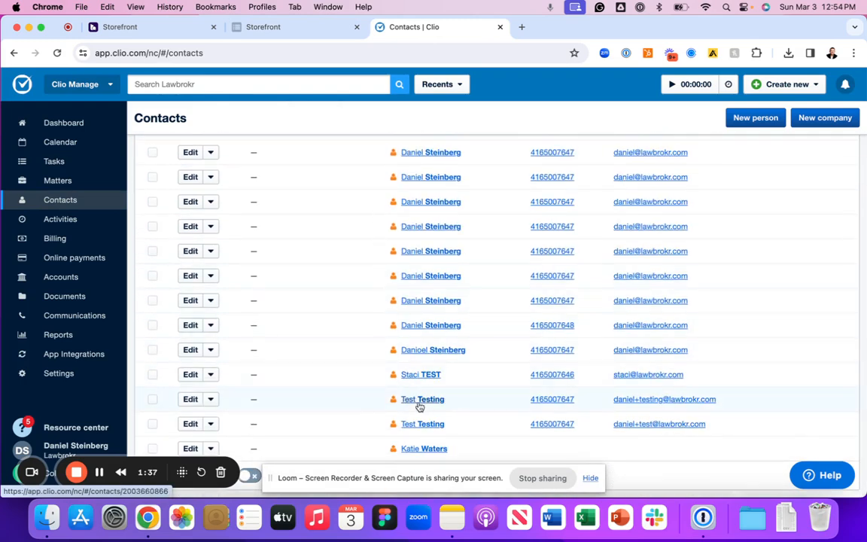
left_click(422, 400)
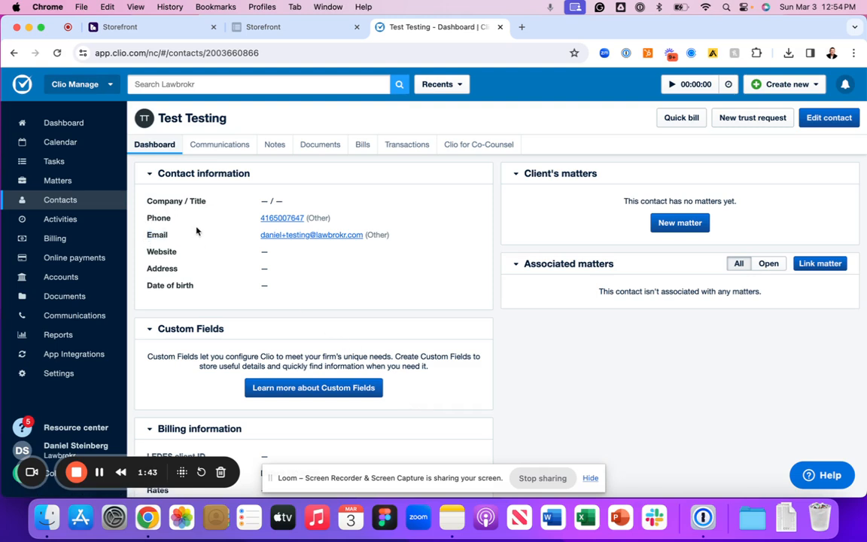
Step: View Test Testing's notes listing the divorce intake answers as separate notes
left_click(273, 145)
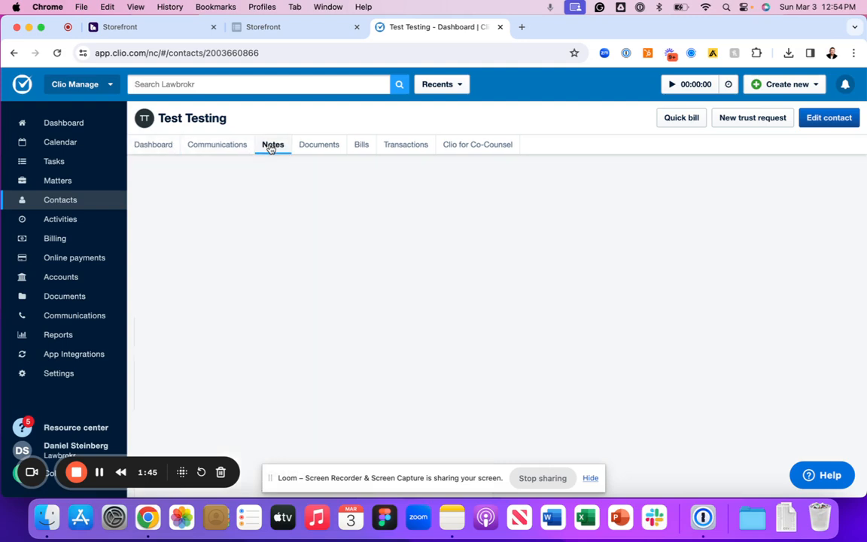
left_click(273, 143)
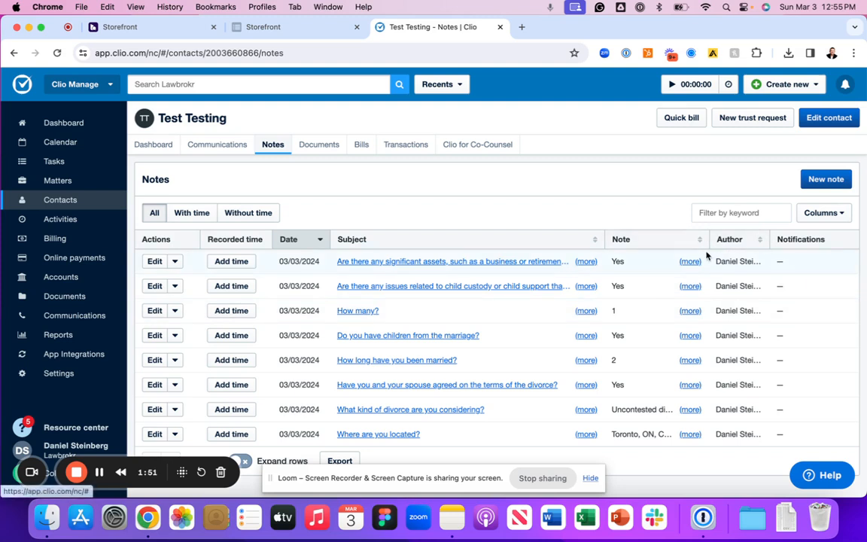
mouse_move(610, 355)
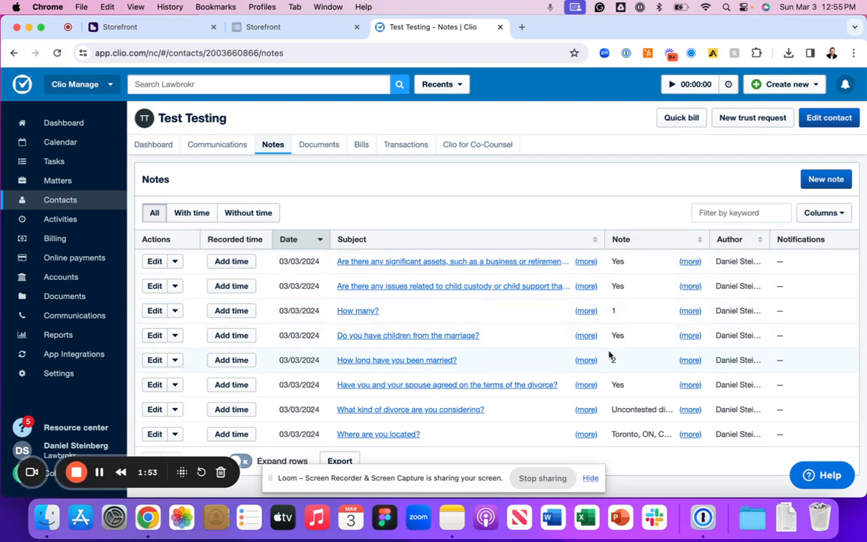